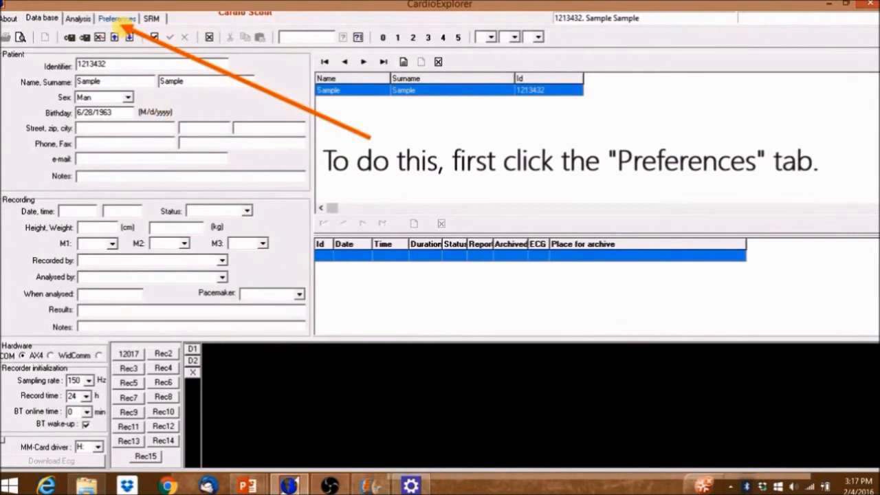
- Show the Hardware preferences listing each recorder's virtual COM port
{"action": "left_click", "coordinate": [116, 18]}
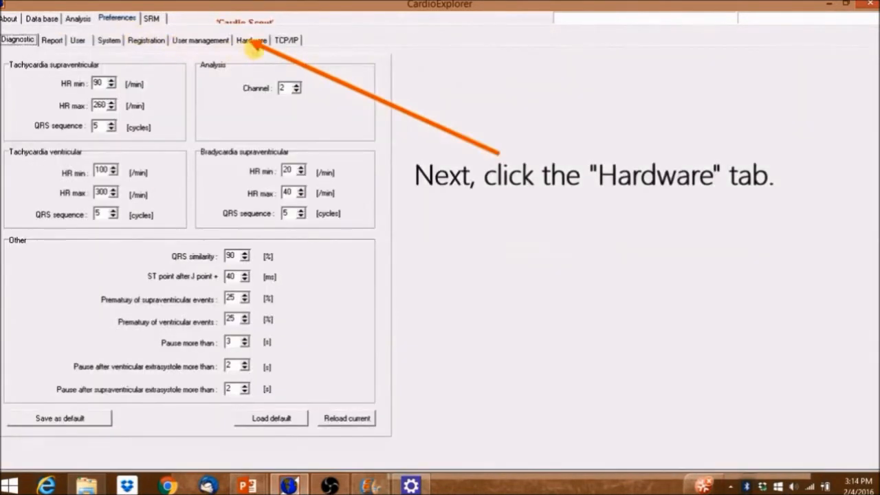
{"action": "left_click", "coordinate": [252, 40]}
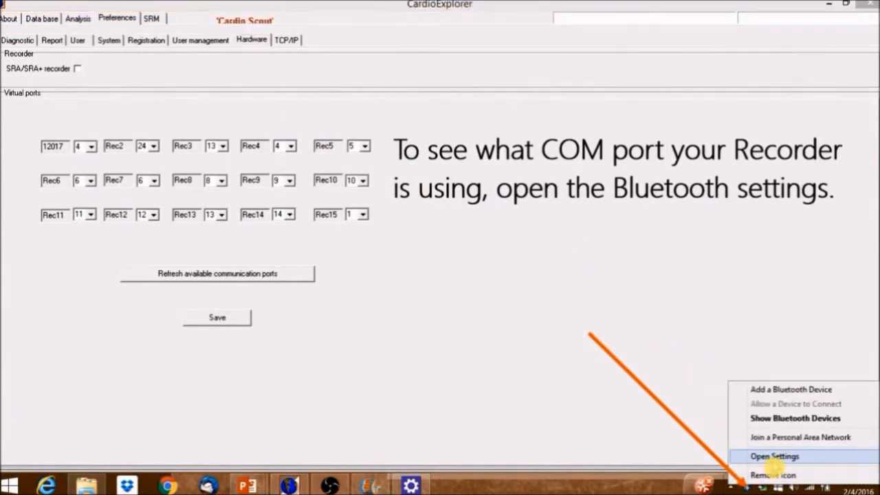
{"action": "left_click", "coordinate": [773, 456]}
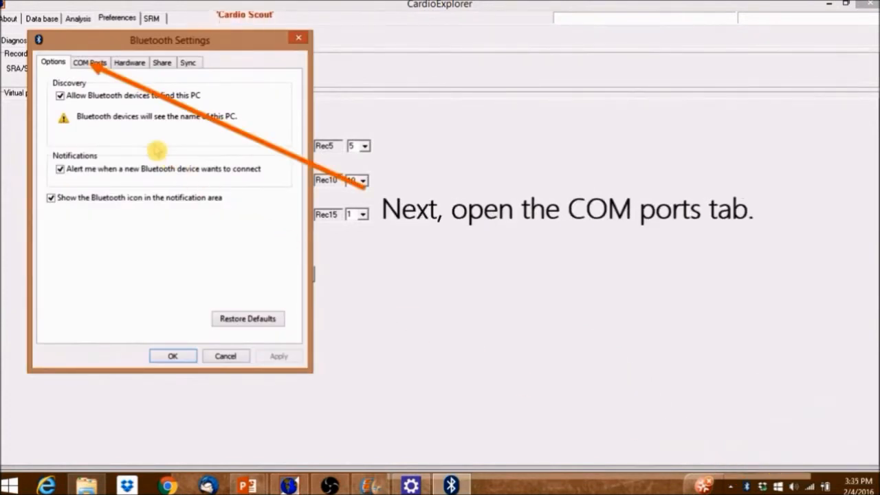
{"action": "left_click", "coordinate": [90, 62]}
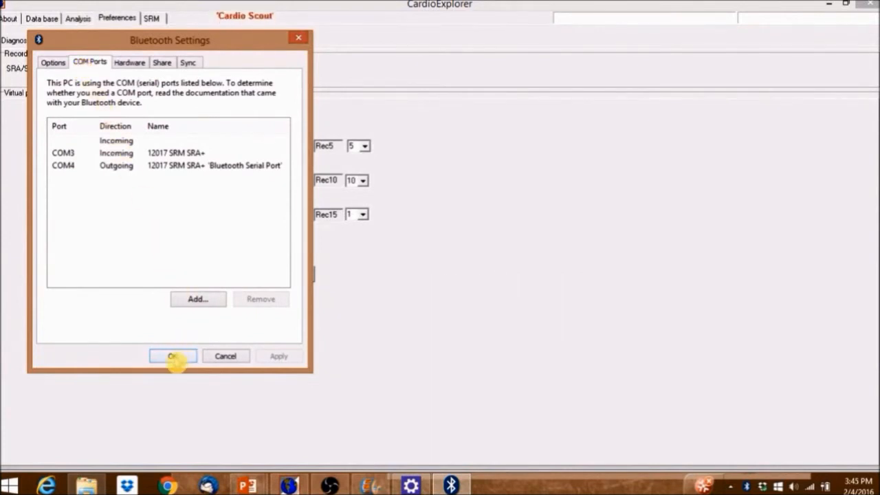
{"action": "left_click", "coordinate": [173, 356]}
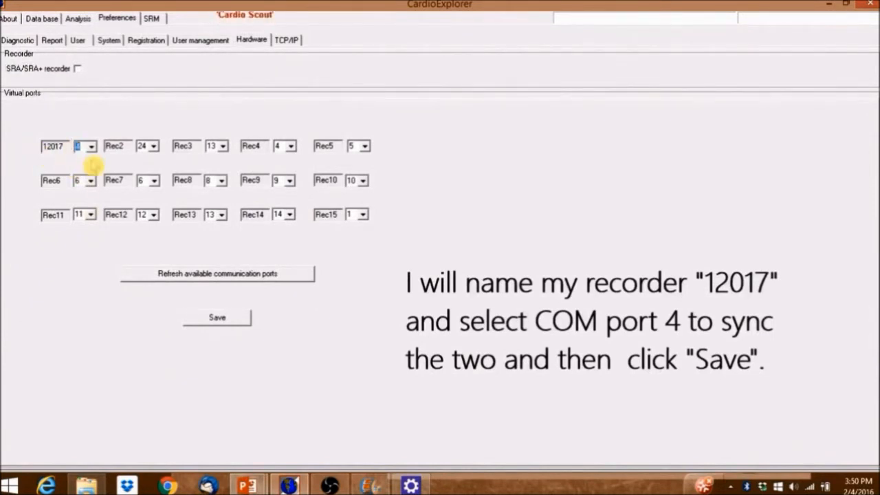
- Set recorder 12017's virtual port to COM 4 and save the settings
{"action": "left_click", "coordinate": [91, 146]}
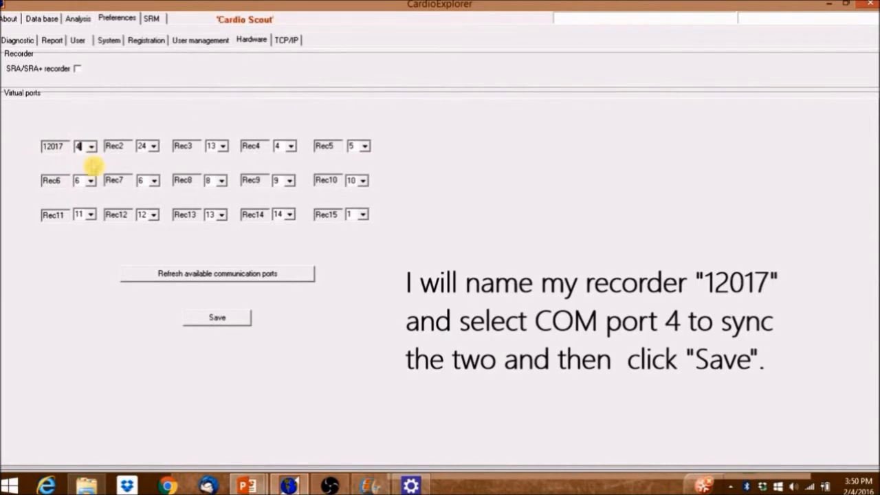
{"action": "left_click", "coordinate": [218, 317]}
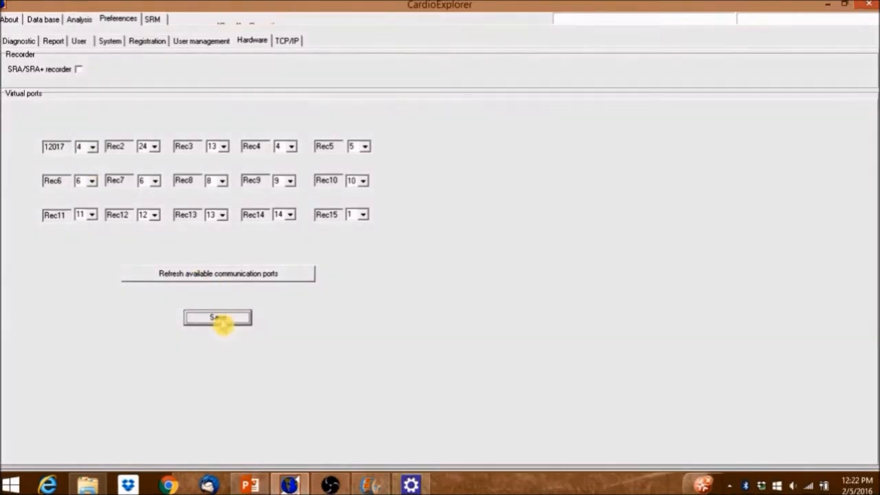
{"action": "left_click", "coordinate": [217, 318]}
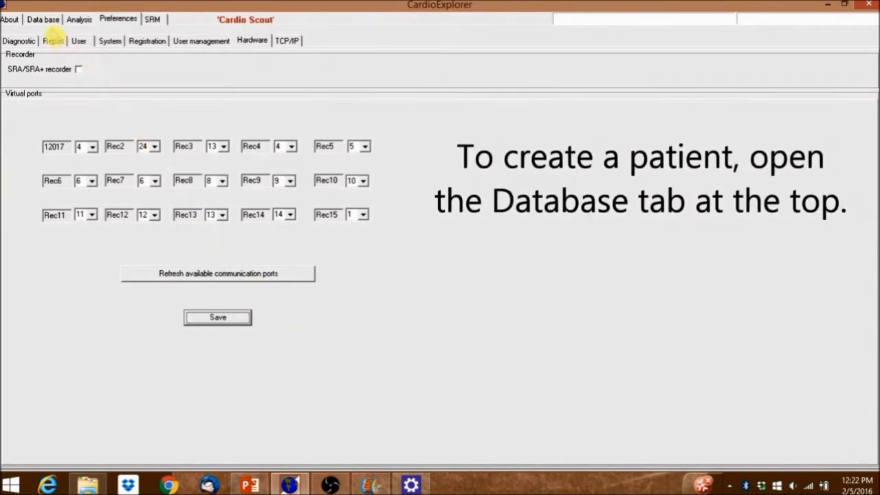
- Start a new blank patient record from the patient database list
{"action": "left_click", "coordinate": [41, 19]}
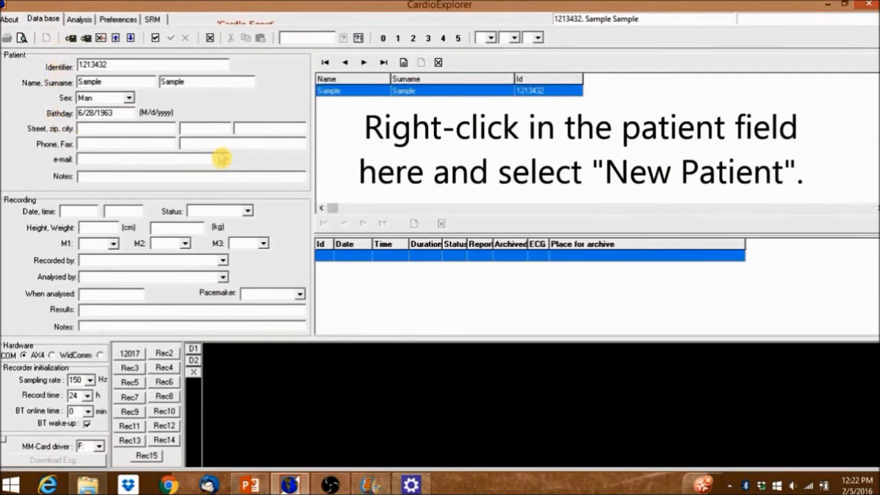
{"action": "mouse_move", "coordinate": [350, 149]}
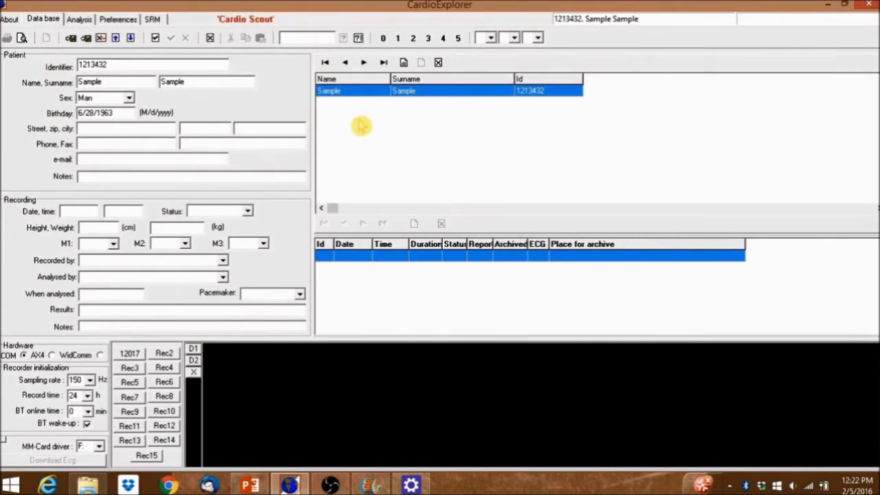
{"action": "right_click", "coordinate": [360, 126]}
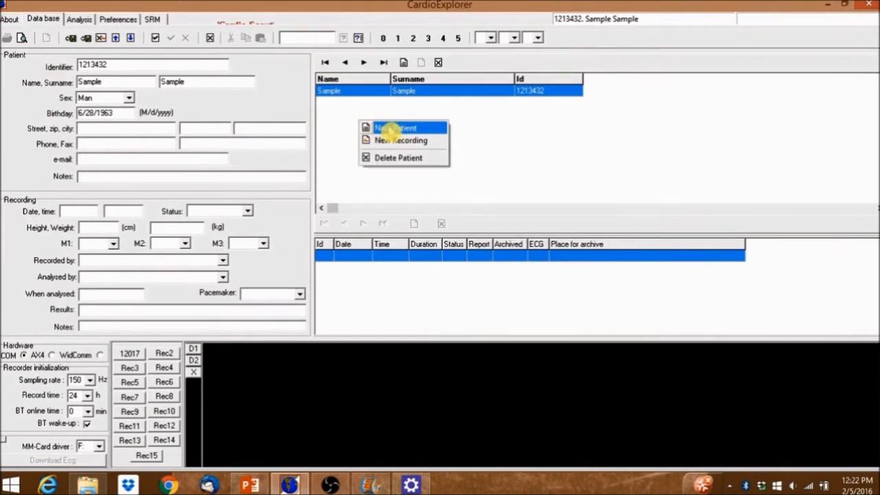
{"action": "left_click", "coordinate": [396, 126]}
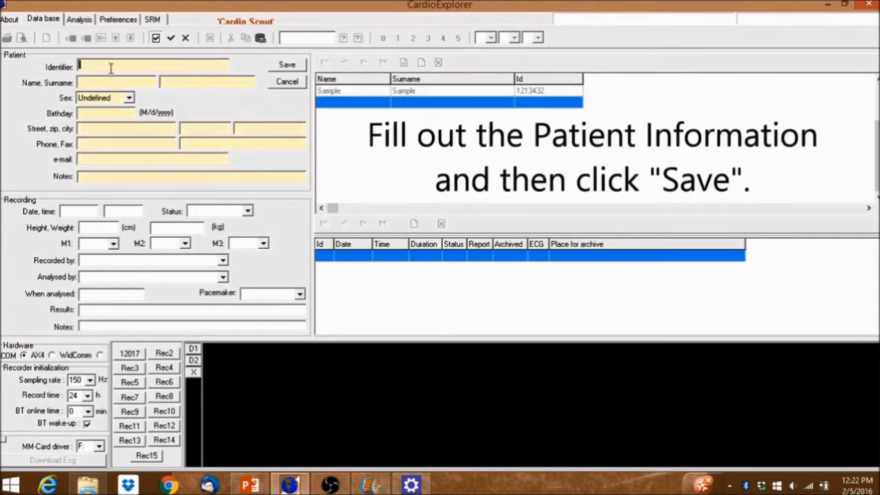
{"action": "mouse_move", "coordinate": [116, 66]}
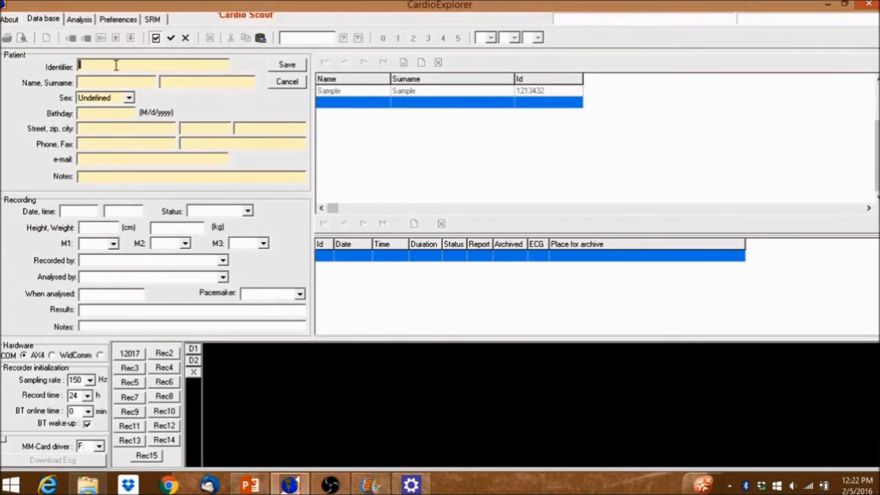
{"action": "type", "text": "12345"}
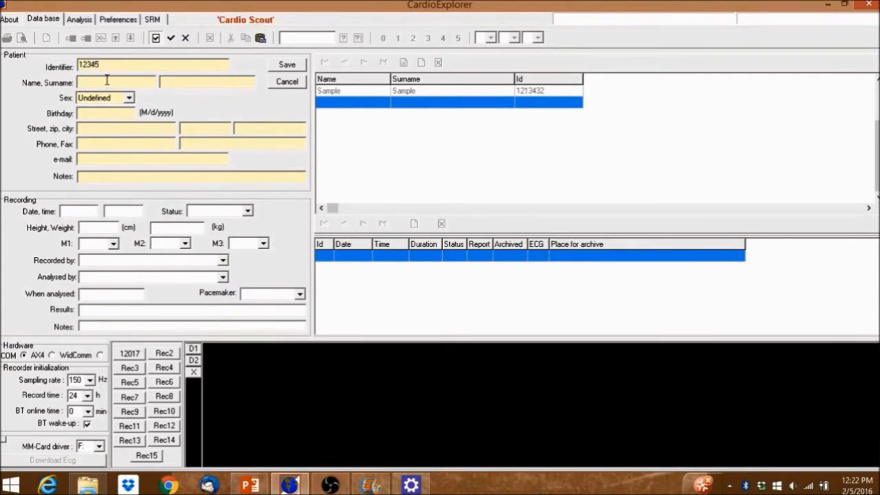
{"action": "type", "text": "Hunter"}
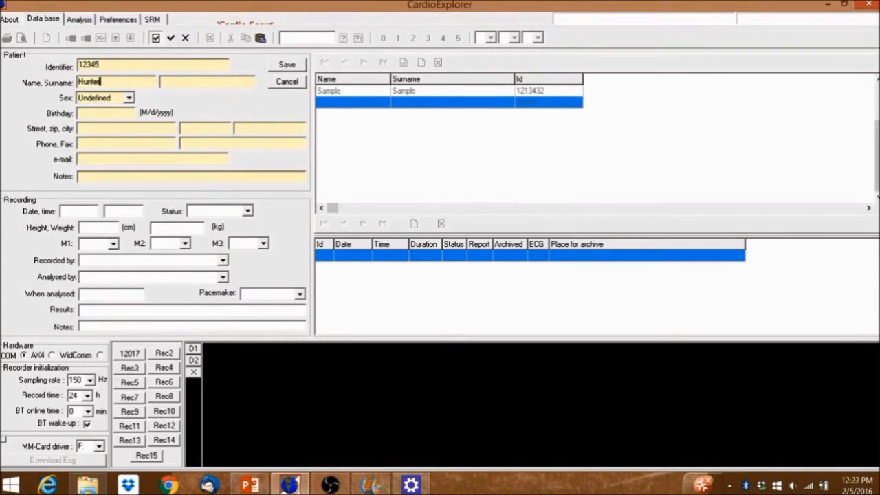
{"action": "type", "text": "Cook"}
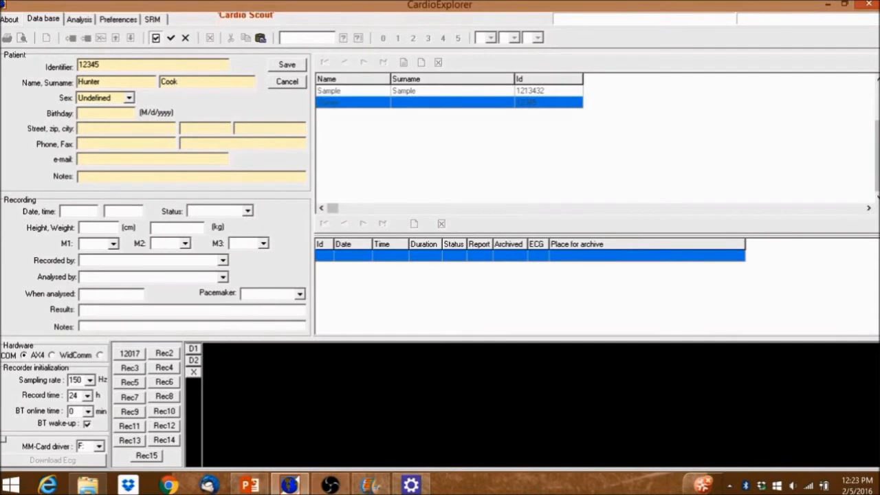
{"action": "left_click", "coordinate": [128, 98]}
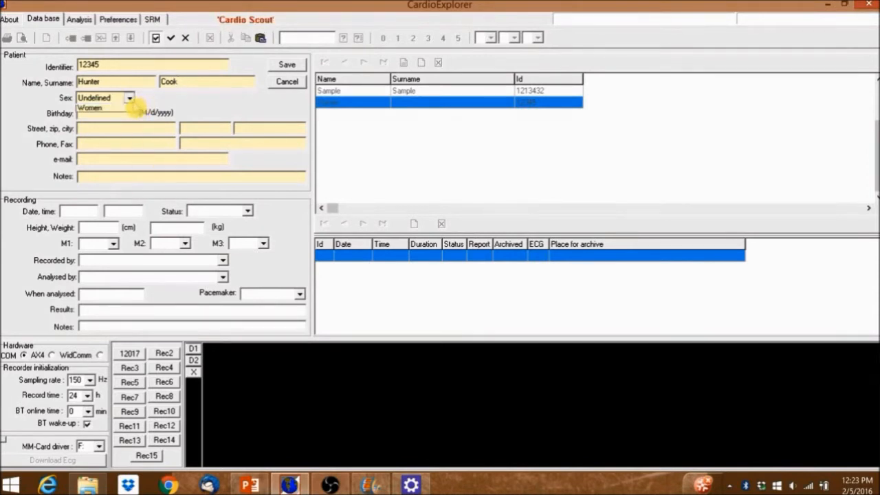
{"action": "left_click", "coordinate": [103, 107]}
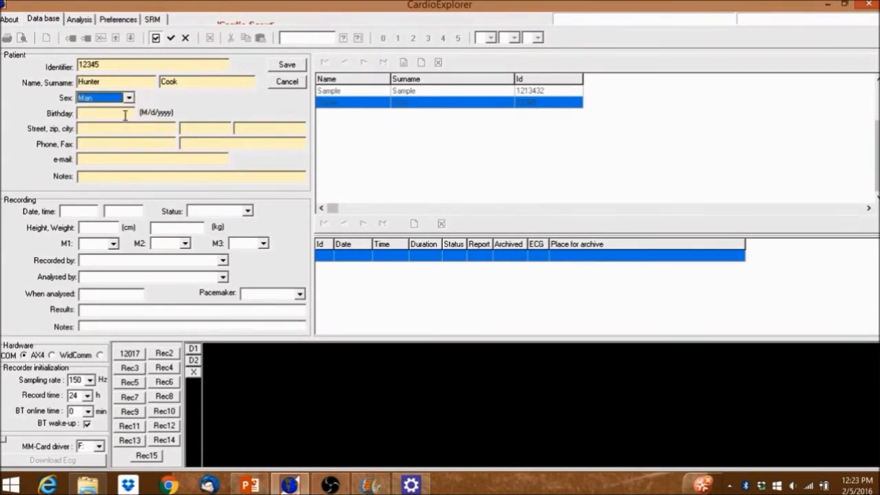
{"action": "left_click", "coordinate": [286, 65]}
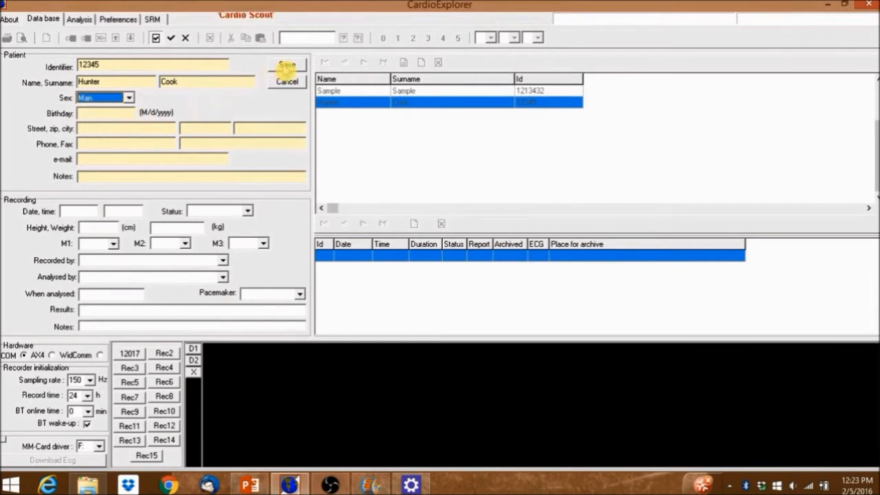
{"action": "left_click", "coordinate": [285, 65]}
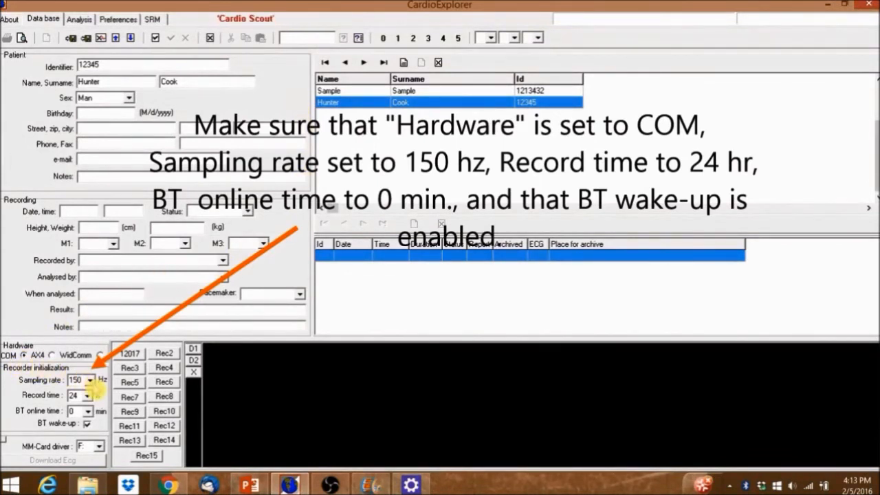
{"action": "mouse_move", "coordinate": [94, 401]}
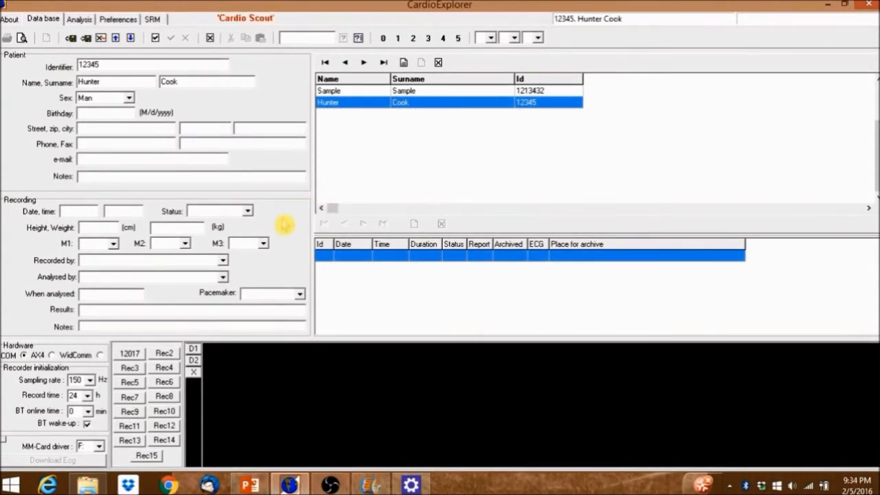
{"action": "mouse_move", "coordinate": [129, 353]}
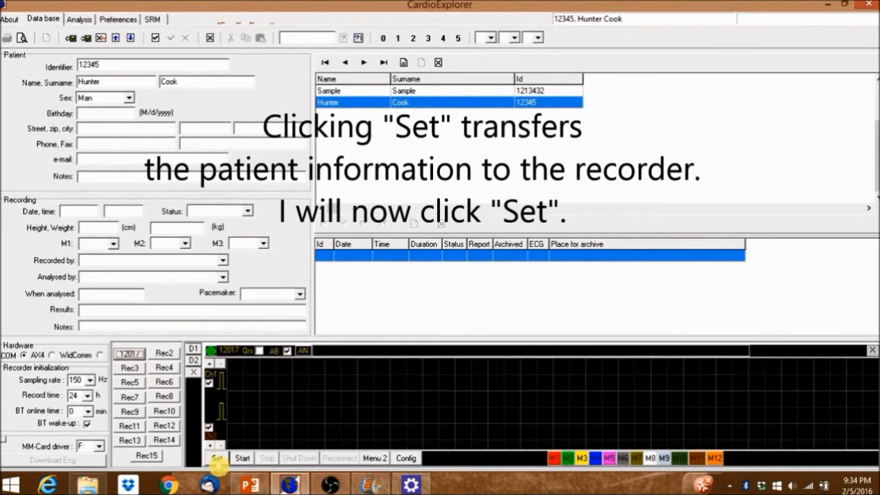
{"action": "left_click", "coordinate": [218, 458]}
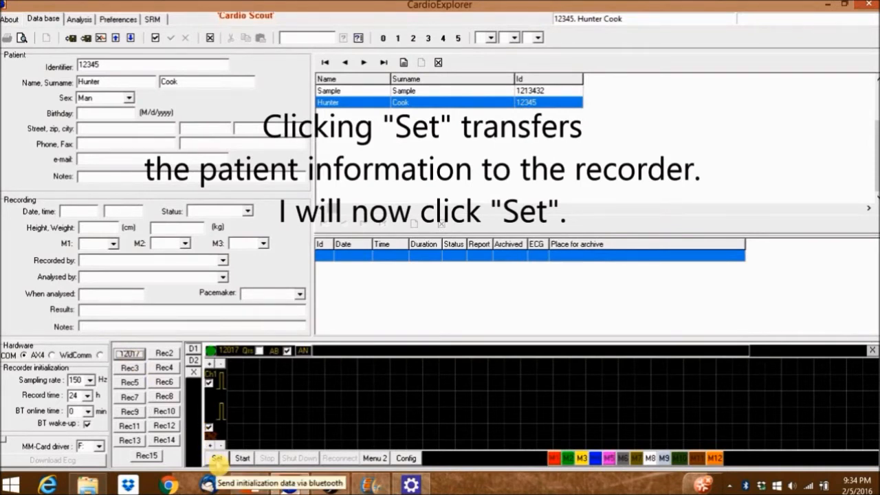
{"action": "left_click", "coordinate": [218, 458]}
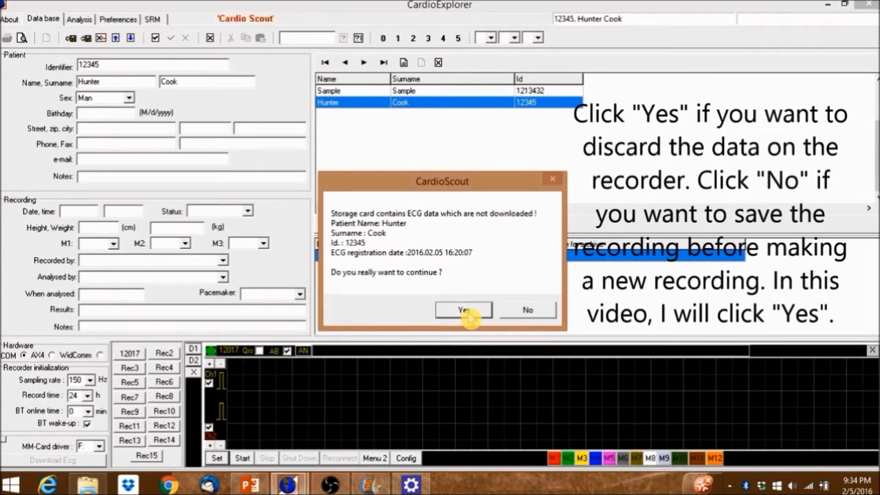
{"action": "left_click", "coordinate": [463, 309]}
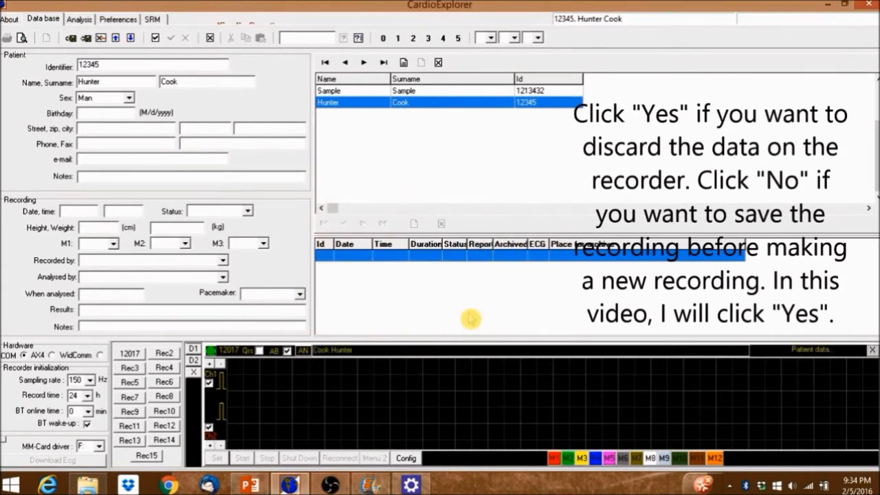
{"action": "left_click", "coordinate": [216, 457]}
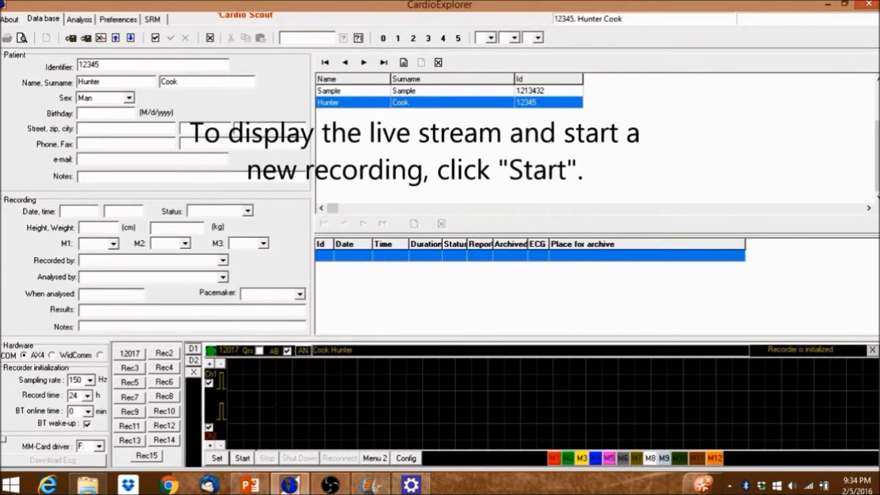
{"action": "left_click", "coordinate": [242, 458]}
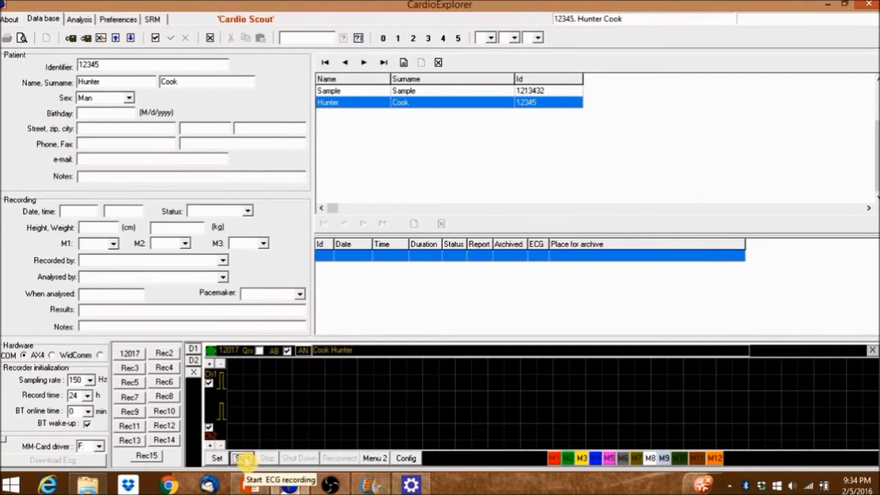
{"action": "left_click", "coordinate": [243, 457]}
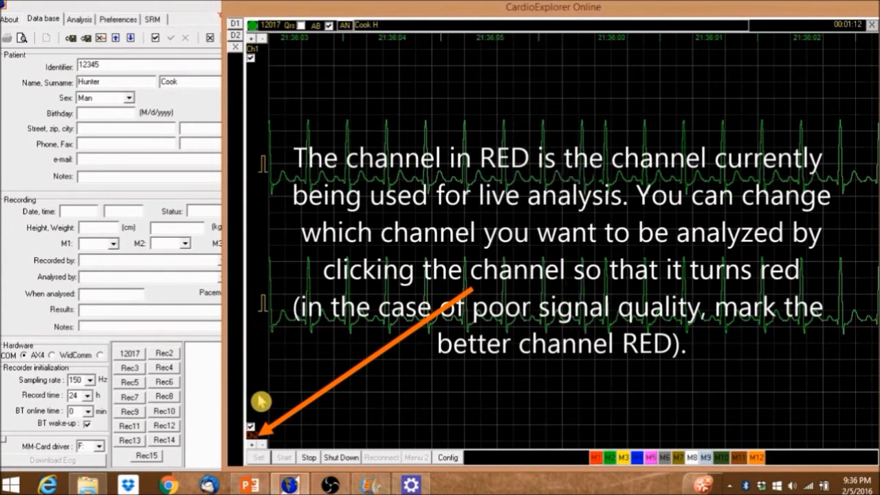
{"action": "mouse_move", "coordinate": [264, 63]}
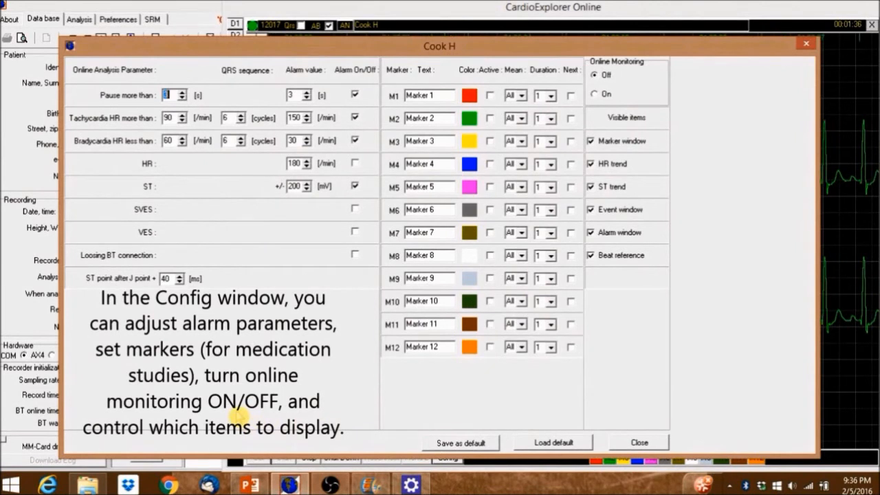
{"action": "mouse_move", "coordinate": [399, 206]}
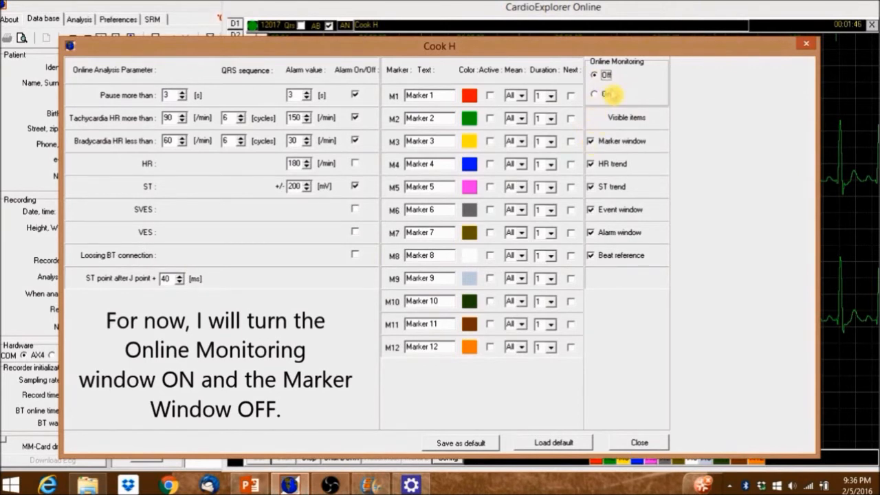
- Turn online monitoring on and leave the marker window hidden
{"action": "left_click", "coordinate": [594, 93]}
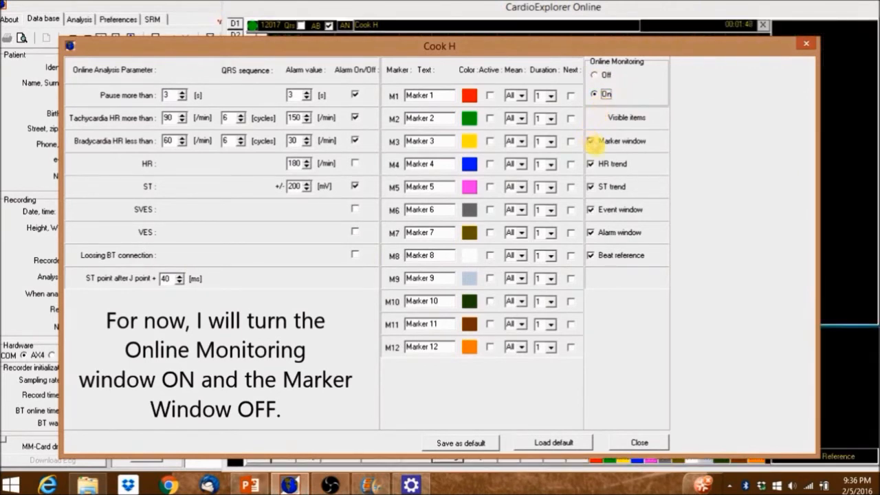
{"action": "left_click", "coordinate": [590, 140]}
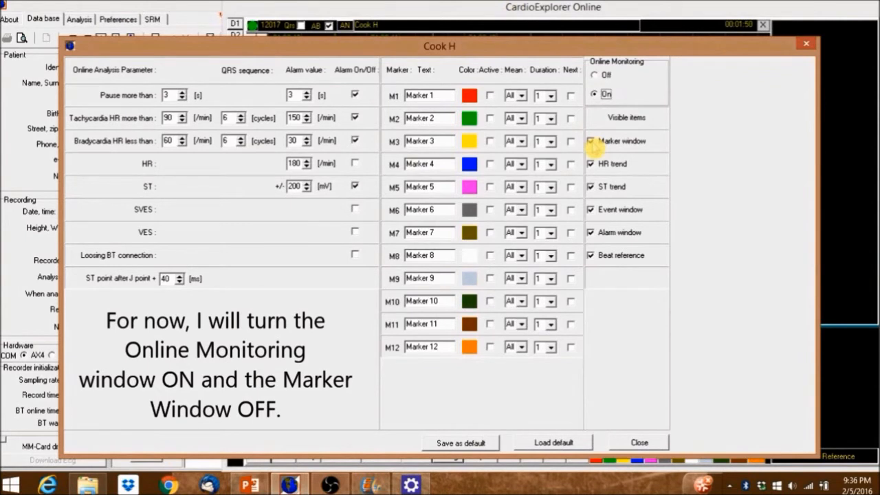
{"action": "left_click", "coordinate": [591, 140]}
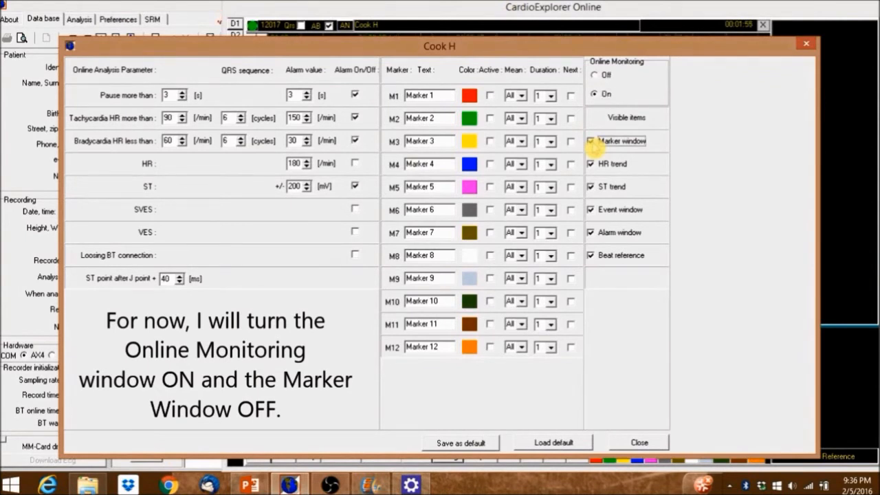
{"action": "left_click", "coordinate": [590, 140]}
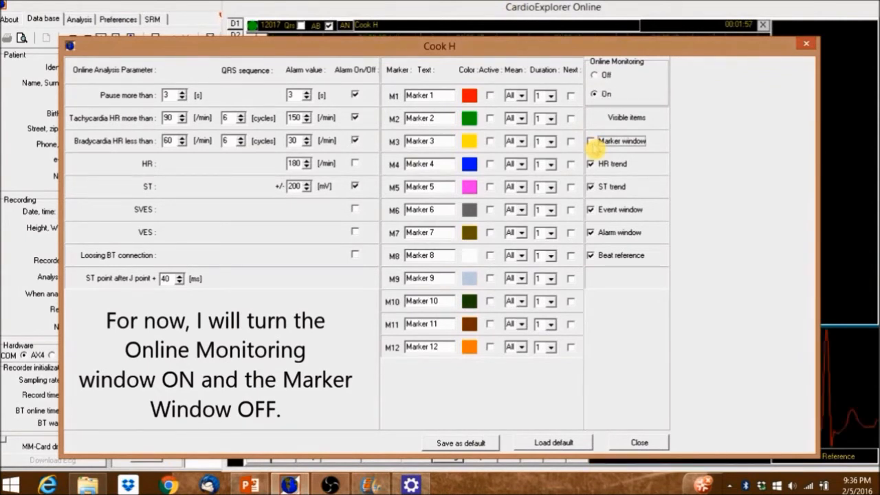
{"action": "left_click", "coordinate": [590, 140]}
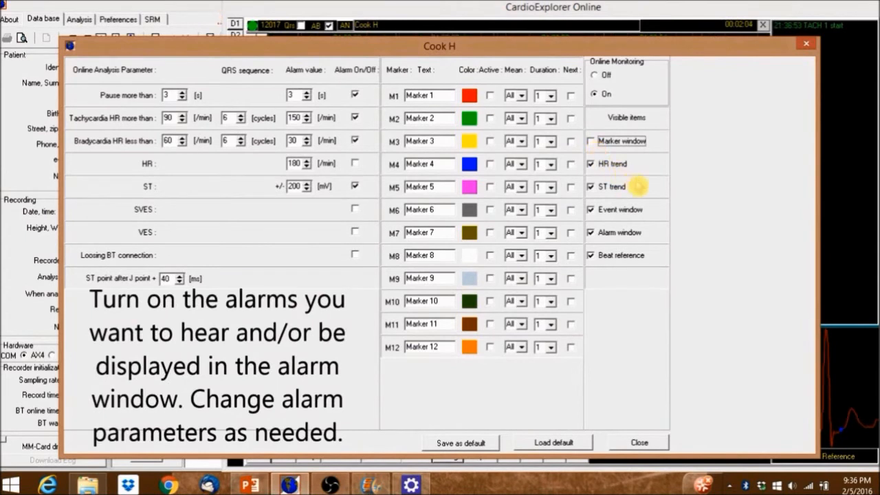
{"action": "mouse_move", "coordinate": [570, 377]}
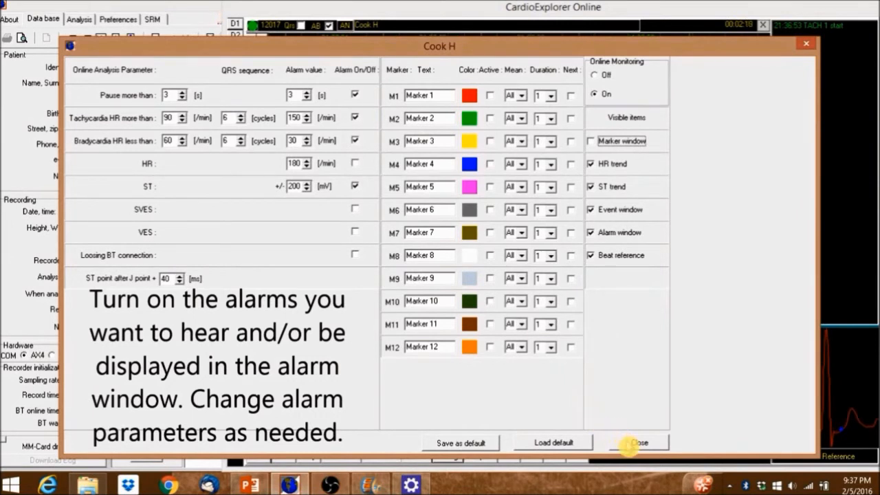
{"action": "mouse_move", "coordinate": [368, 198]}
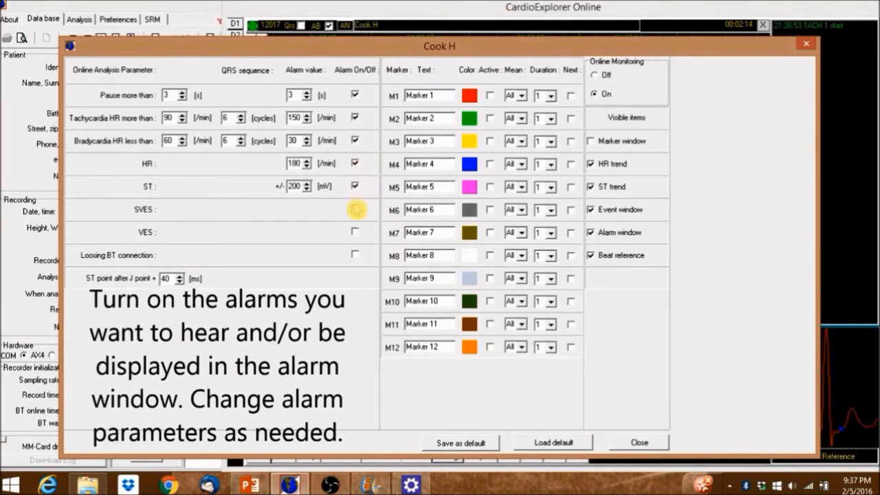
- Enable the SVES arrhythmia alarm and close the monitoring configuration
{"action": "left_click", "coordinate": [355, 209]}
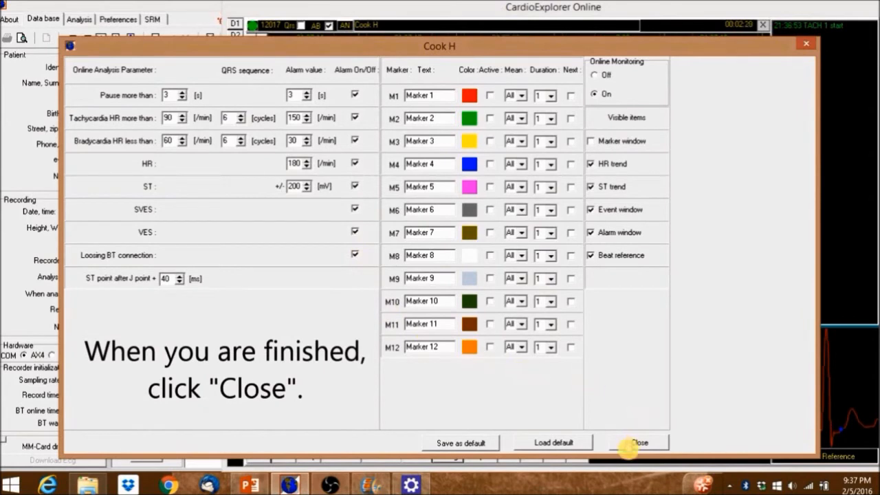
{"action": "left_click", "coordinate": [641, 442]}
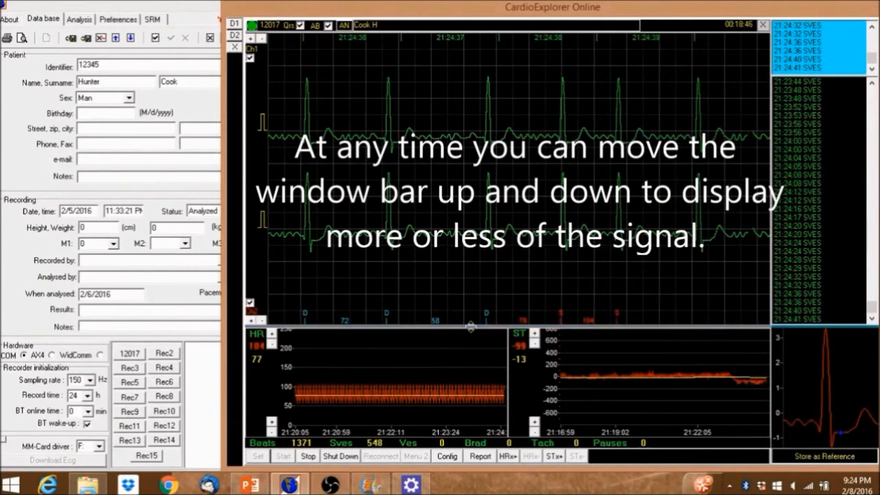
- Drag the divider so the ECG signal gets more room than the HR/ST trends
{"action": "left_click_drag", "start_coordinate": [470, 323], "coordinate": [503, 257]}
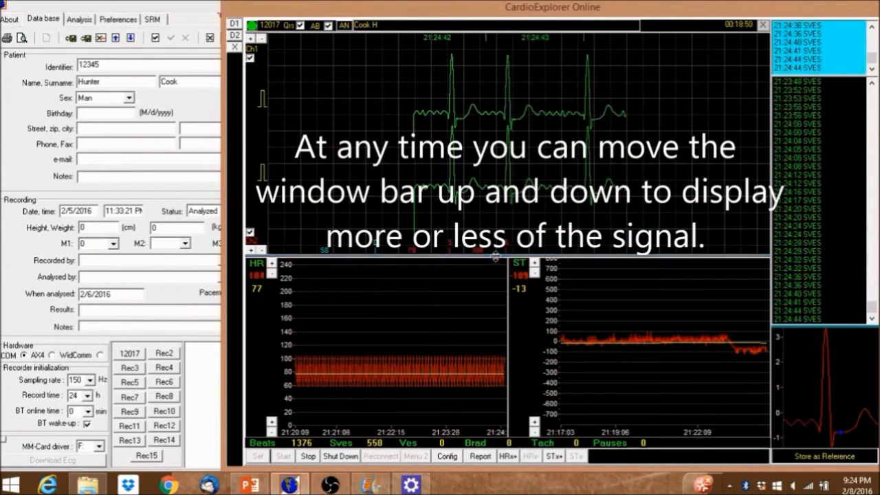
{"action": "left_click_drag", "start_coordinate": [495, 256], "coordinate": [506, 327]}
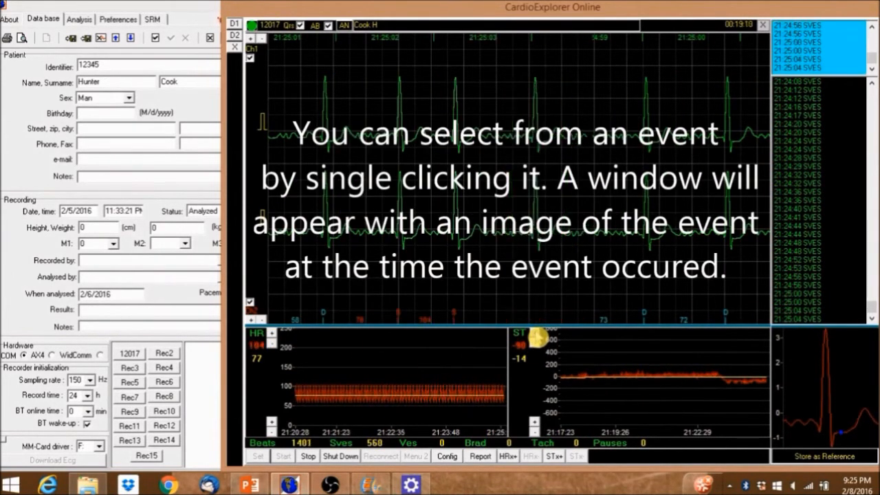
- Open the full disclosure signal at an event from the event list
{"action": "left_click", "coordinate": [800, 171]}
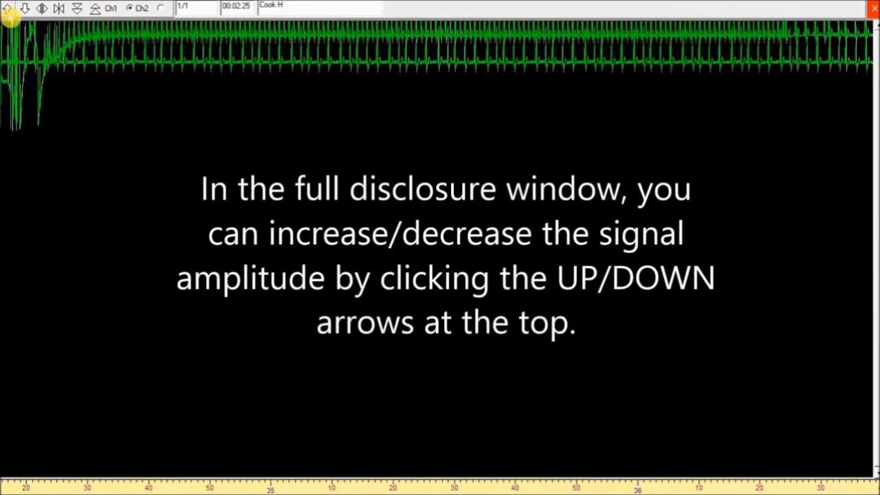
- Adjust signal amplitude and paper speed, then move to the next recording page
{"action": "left_click", "coordinate": [14, 13]}
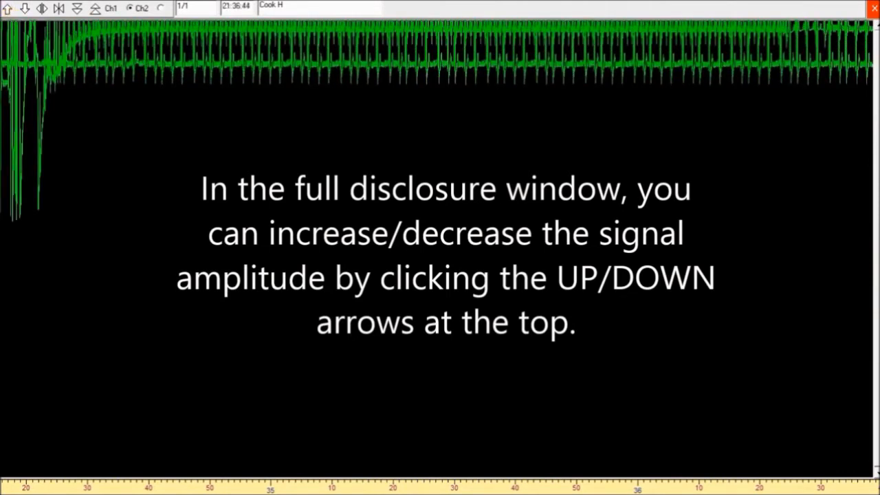
{"action": "left_click", "coordinate": [26, 11]}
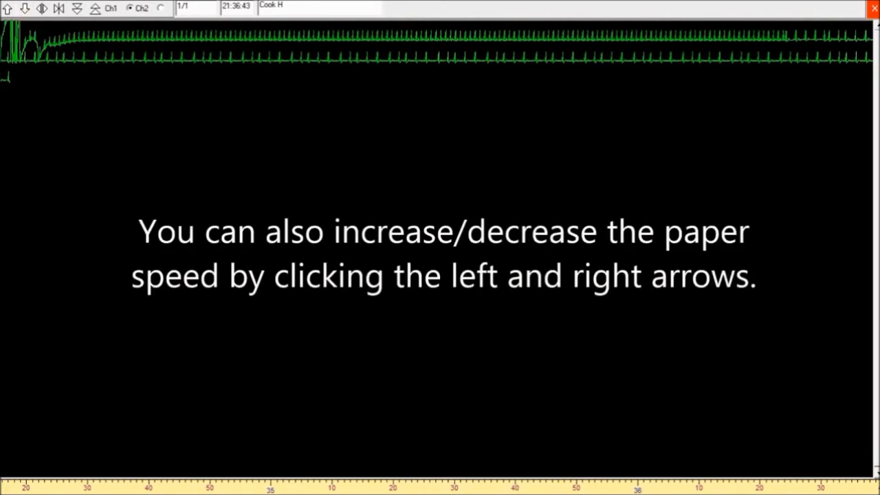
{"action": "left_click", "coordinate": [44, 11]}
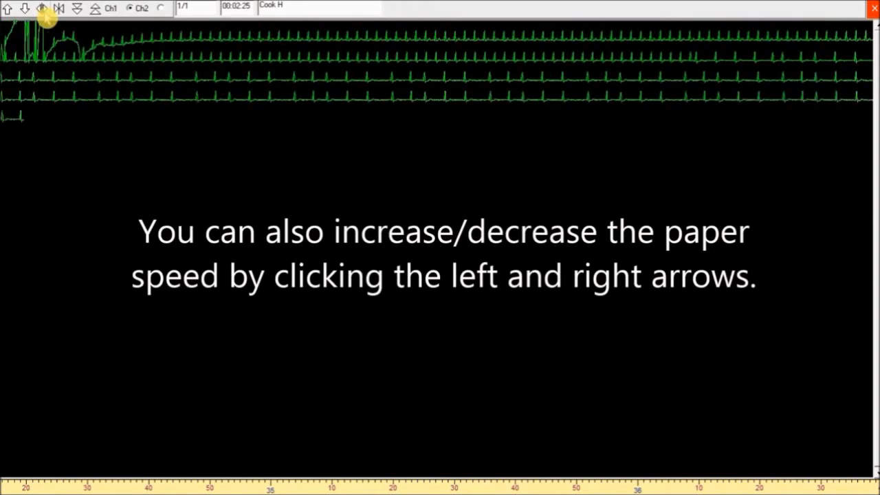
{"action": "left_click", "coordinate": [41, 11]}
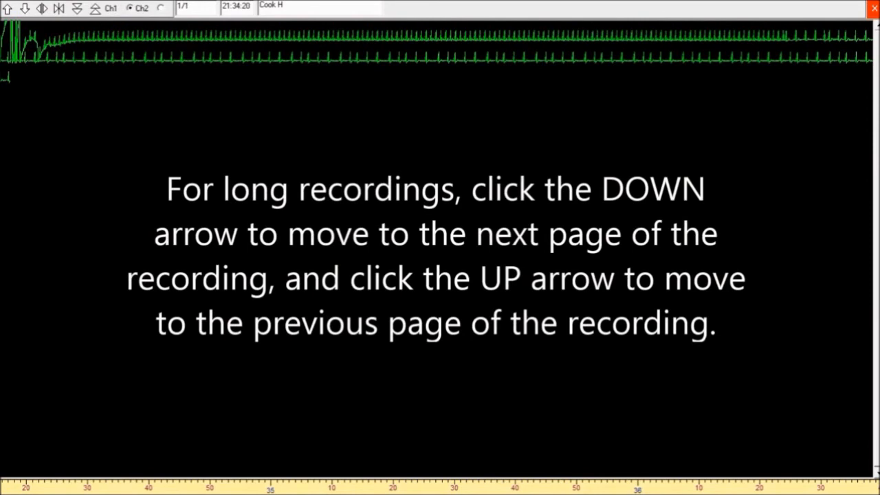
{"action": "left_click", "coordinate": [77, 11]}
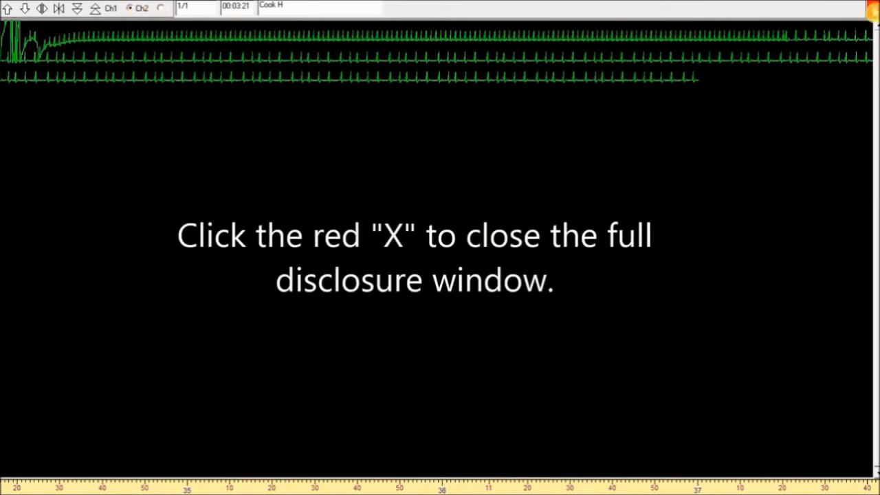
{"action": "left_click", "coordinate": [870, 11]}
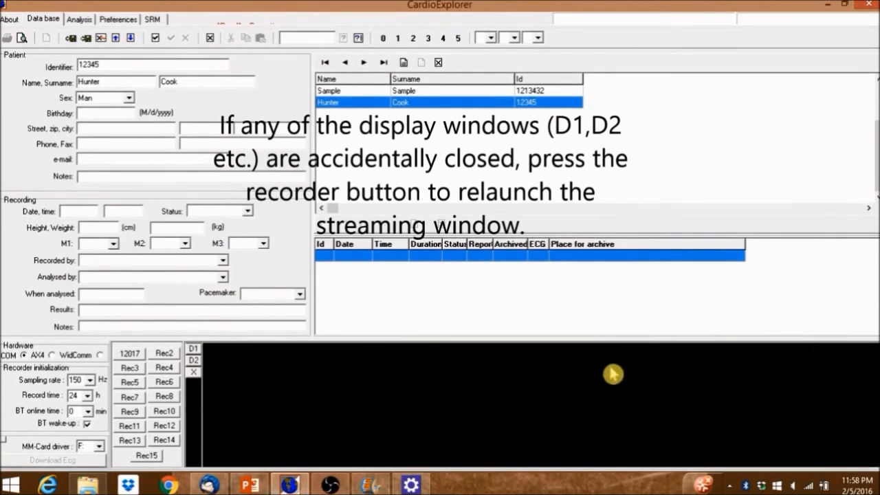
- Reopen recorder 12017's live streaming window from the Hardware panel
{"action": "left_click", "coordinate": [129, 353]}
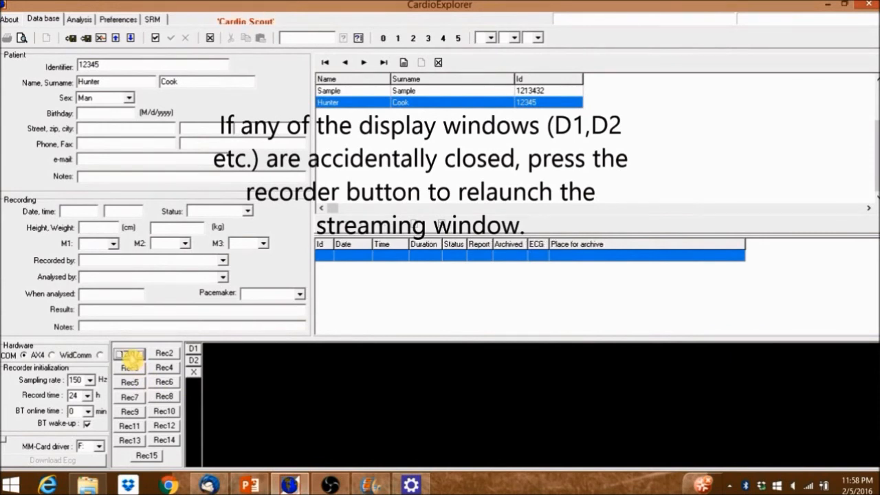
{"action": "left_click", "coordinate": [131, 356]}
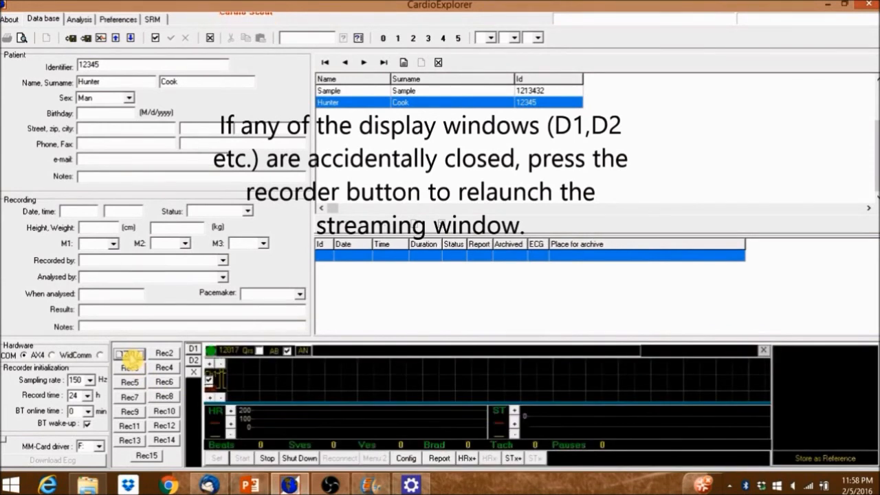
{"action": "left_click", "coordinate": [130, 354]}
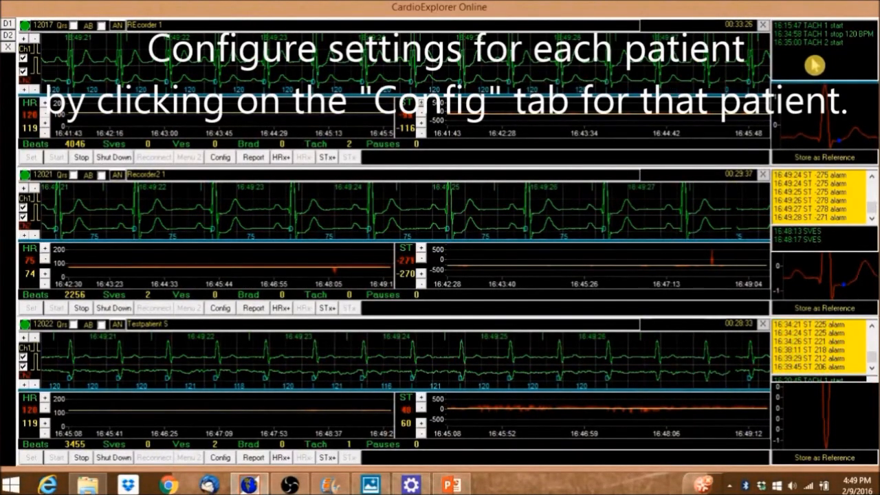
{"action": "mouse_move", "coordinate": [258, 256]}
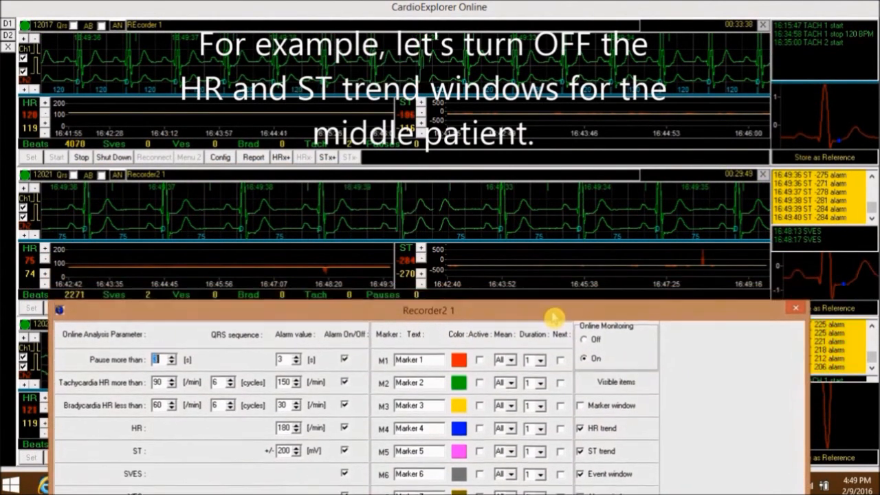
- Hide the middle patient's HR and ST trends, toggle Online Monitoring off then on, and close saving settings
{"action": "left_click", "coordinate": [580, 427]}
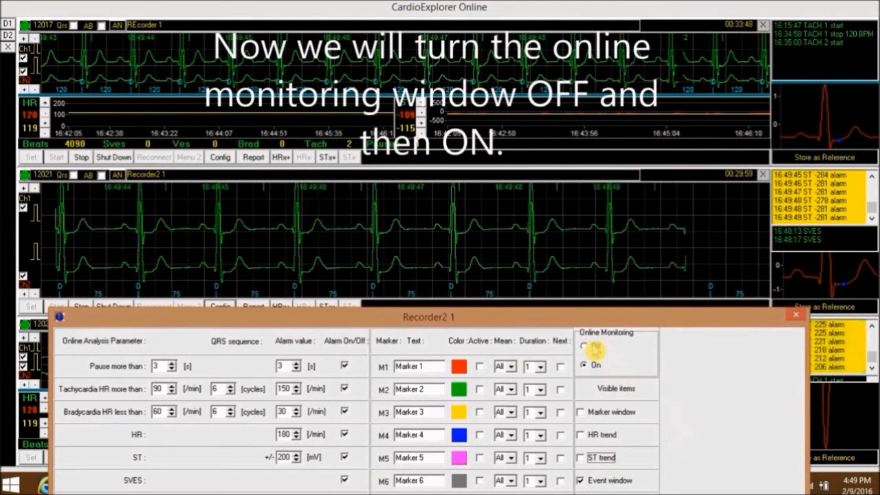
{"action": "left_click", "coordinate": [583, 351]}
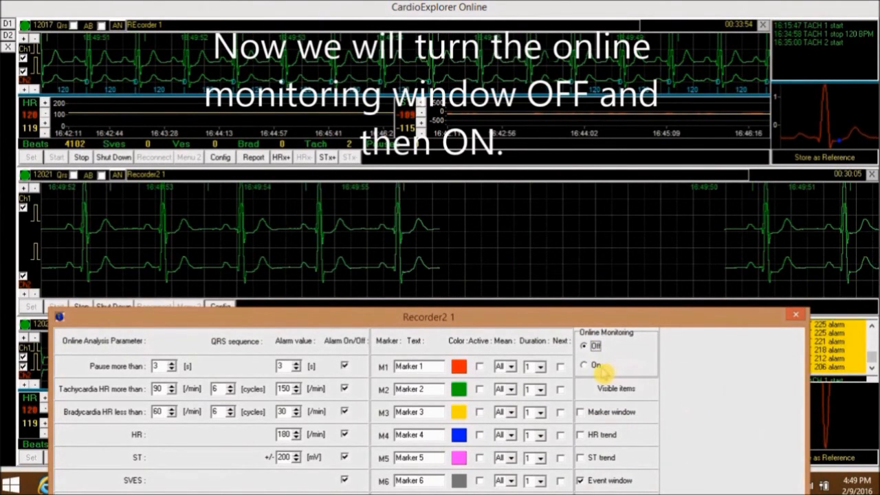
{"action": "left_click", "coordinate": [586, 365]}
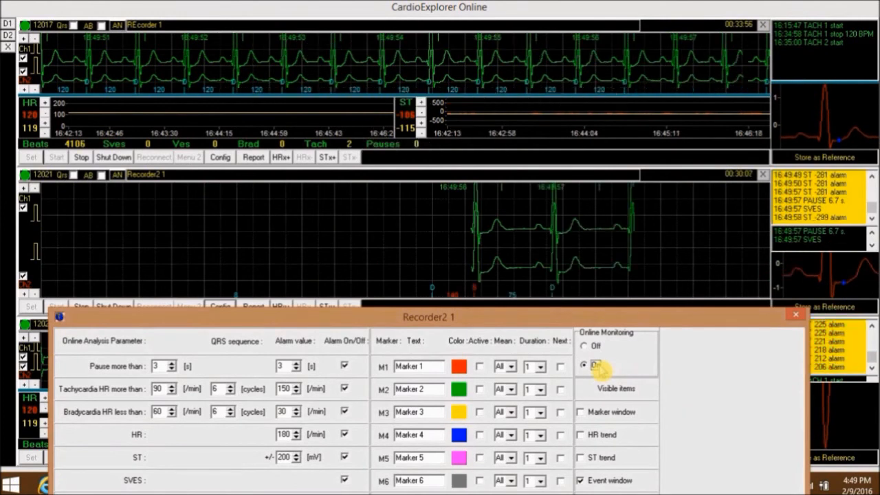
{"action": "left_click", "coordinate": [585, 364]}
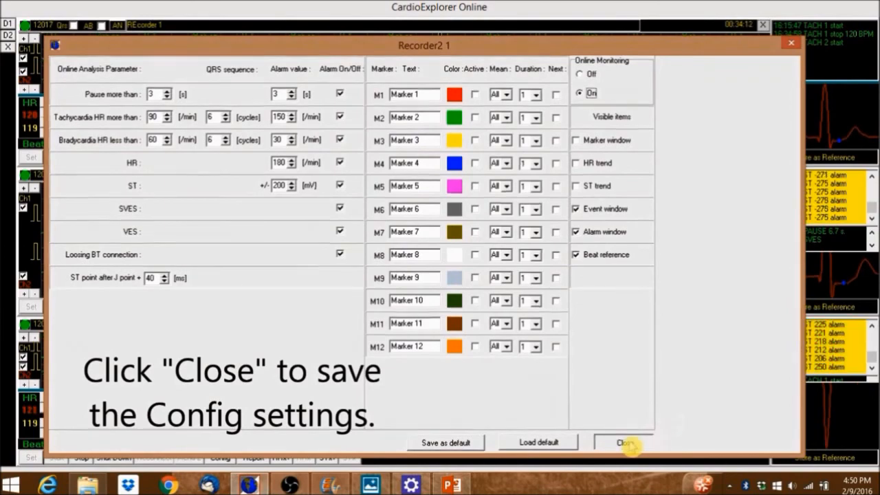
{"action": "left_click", "coordinate": [632, 441]}
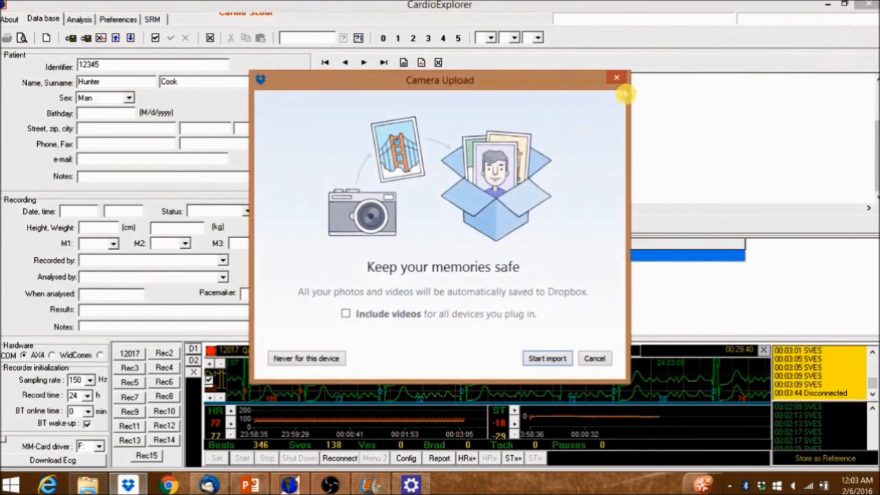
{"action": "mouse_move", "coordinate": [616, 81]}
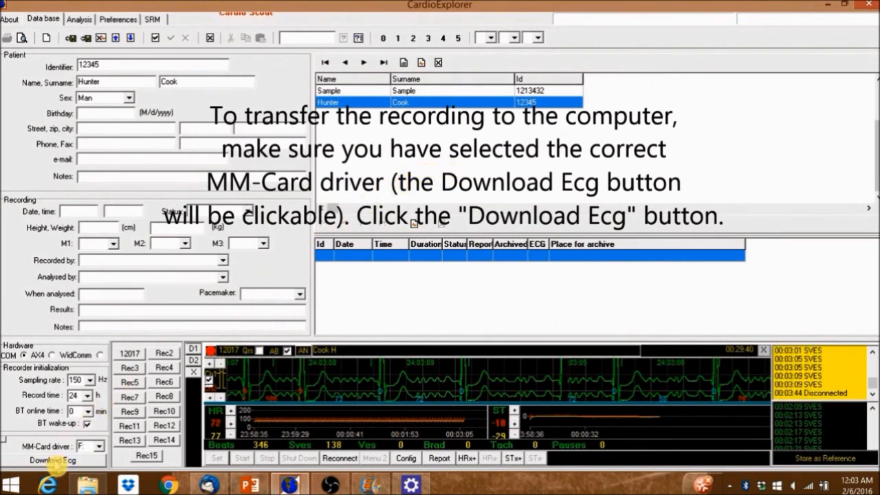
{"action": "left_click", "coordinate": [50, 458]}
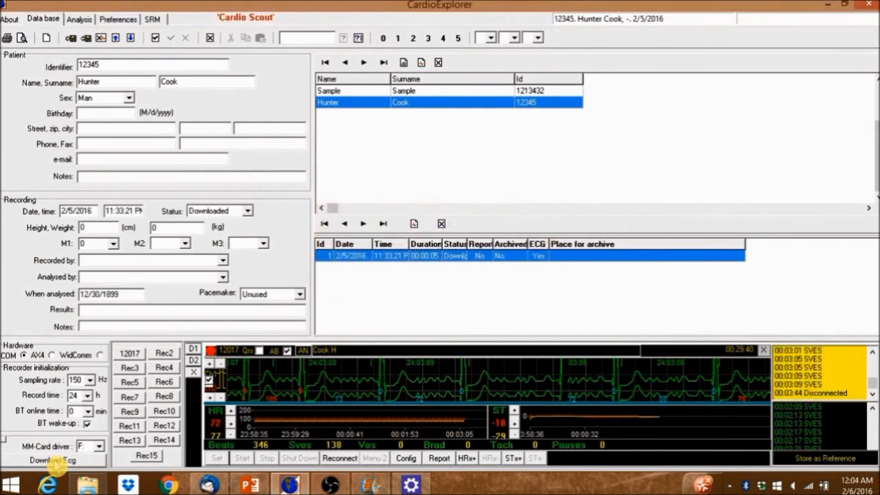